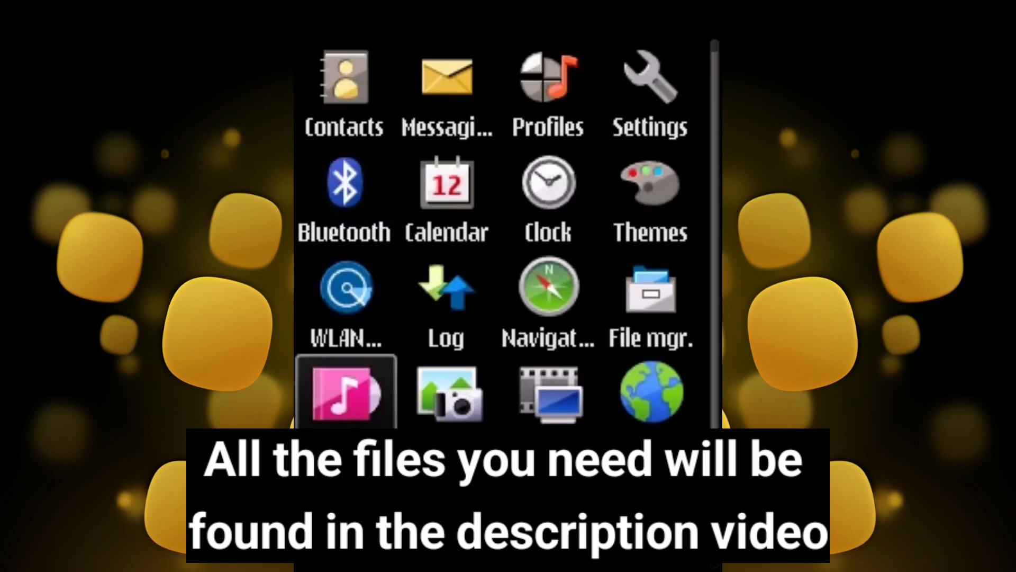
Browse the downloaded files to the N-Gage v1.40 by BodyZ.sis package.
scroll("down", 3)
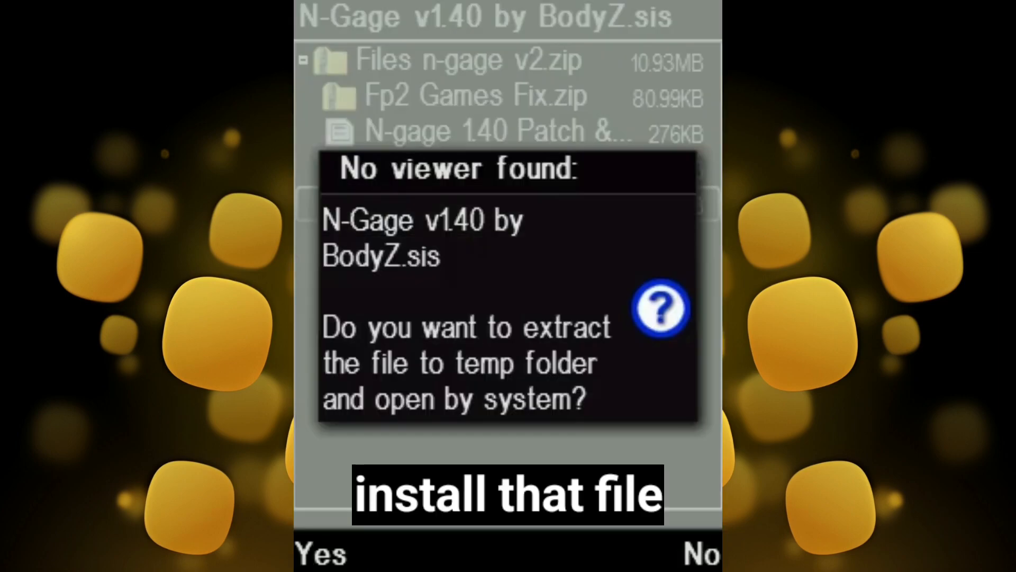
Answer Yes to 'No viewer found' so the package is extracted and handed to the installer.
left_click(322, 554)
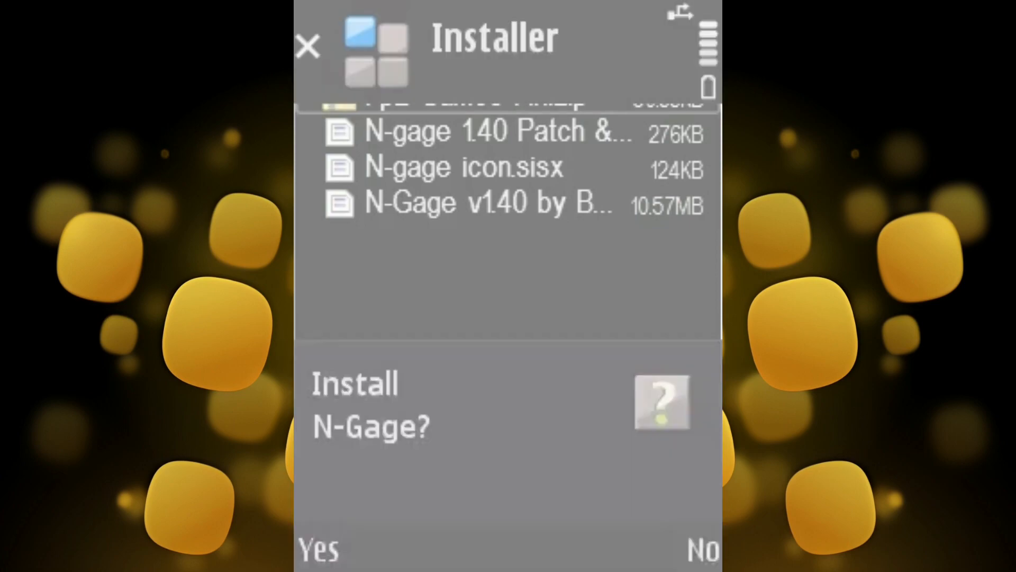
Confirm installing N-Gage and choose Phone memory as the install location.
left_click(317, 551)
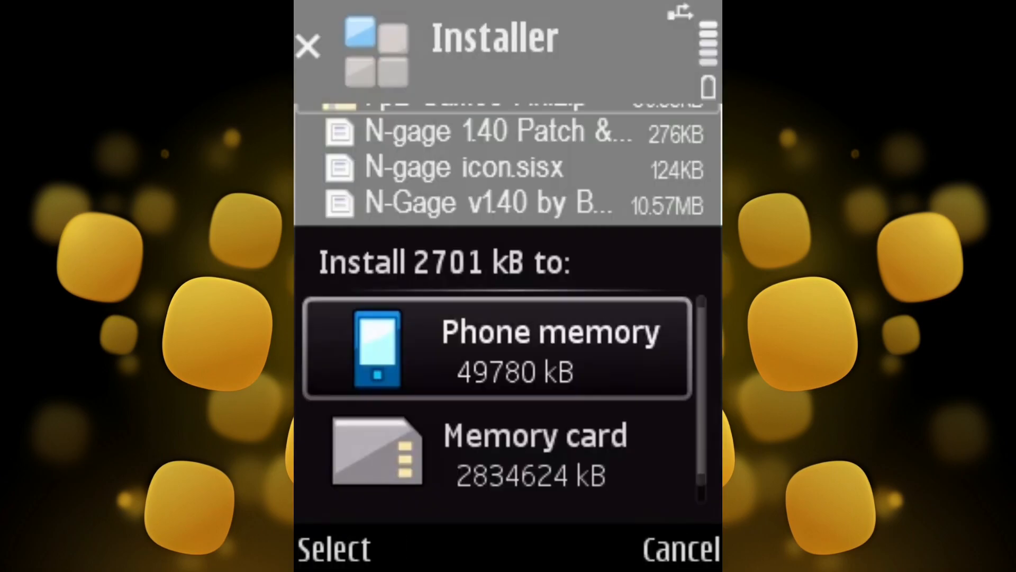
left_click(678, 547)
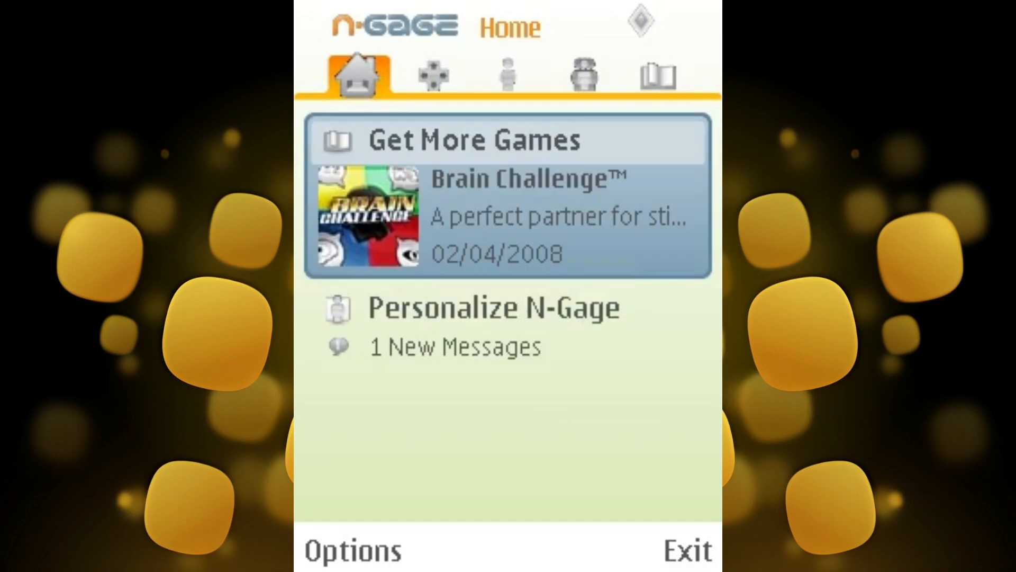
View the About info showing version 1.40 (1557), then dismiss it with OK.
left_click(351, 550)
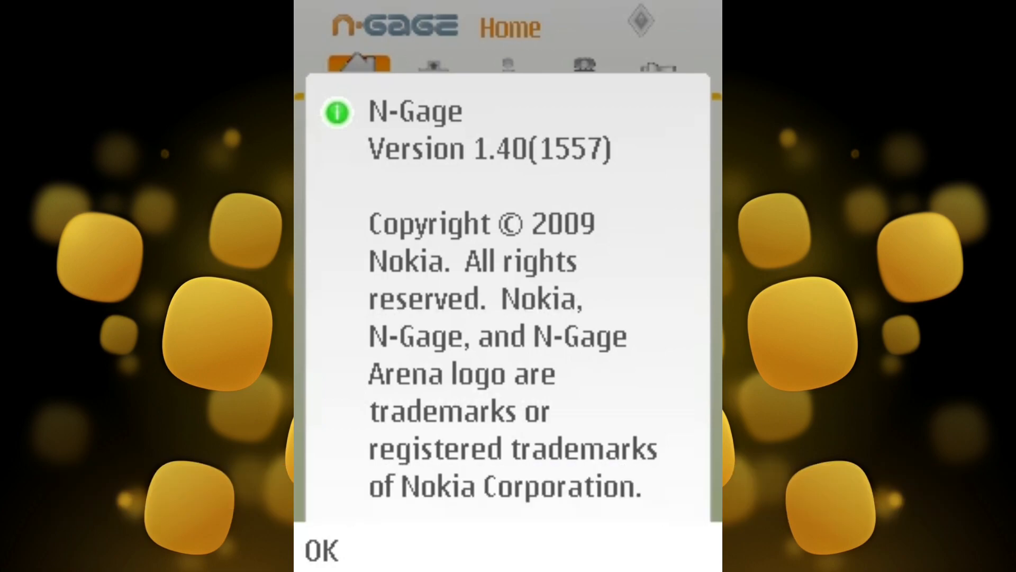
left_click(321, 550)
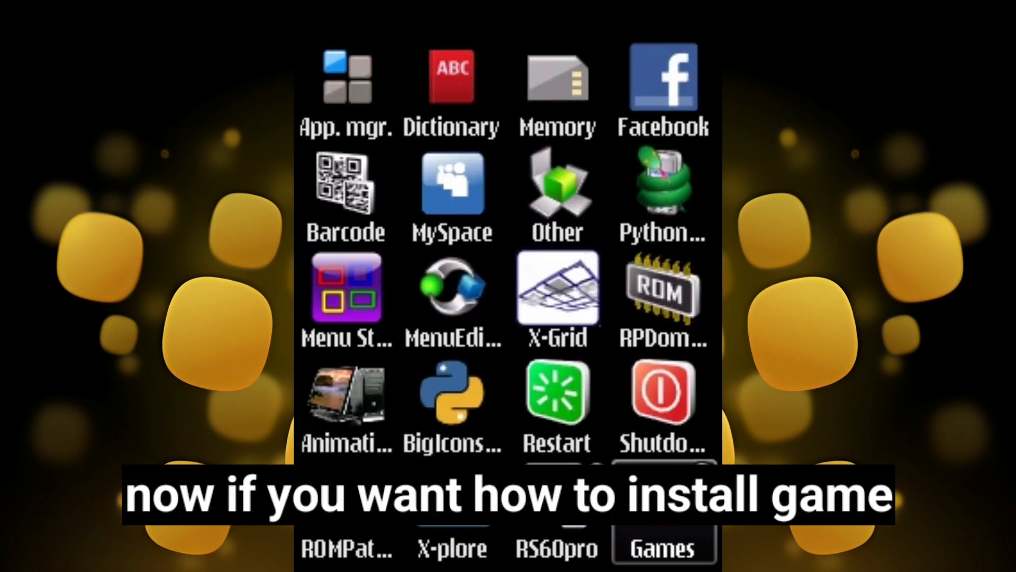